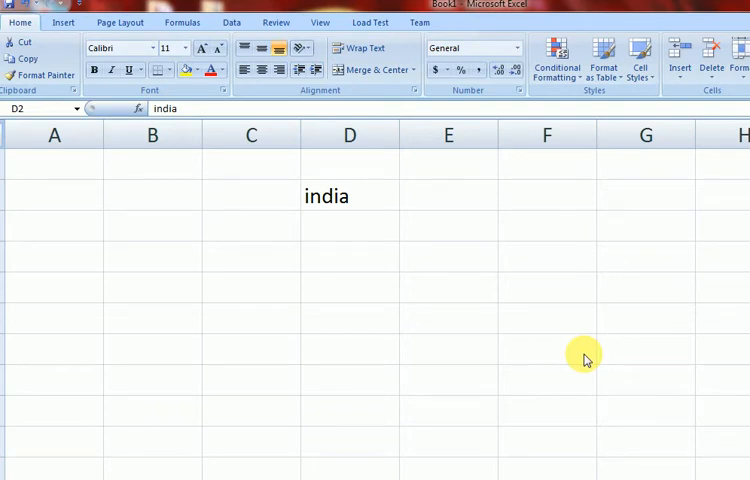
pyautogui.moveTo(400, 310)
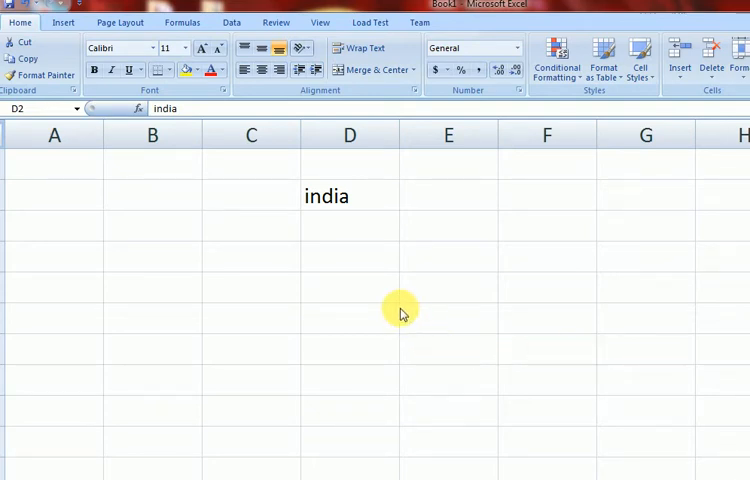
# Select cell D2 holding the word 'india'
pyautogui.click(348, 196)
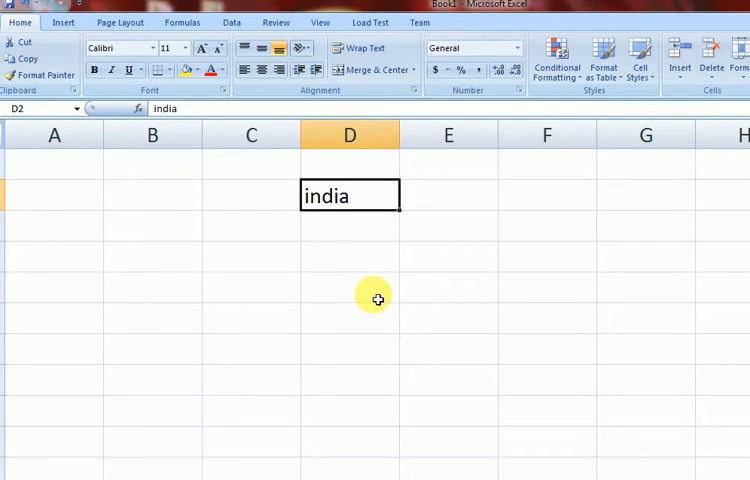
pyautogui.moveTo(350, 228)
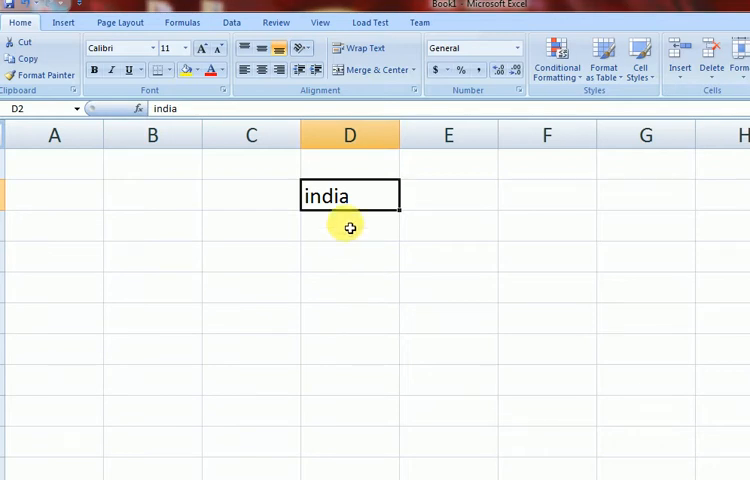
pyautogui.moveTo(84, 144)
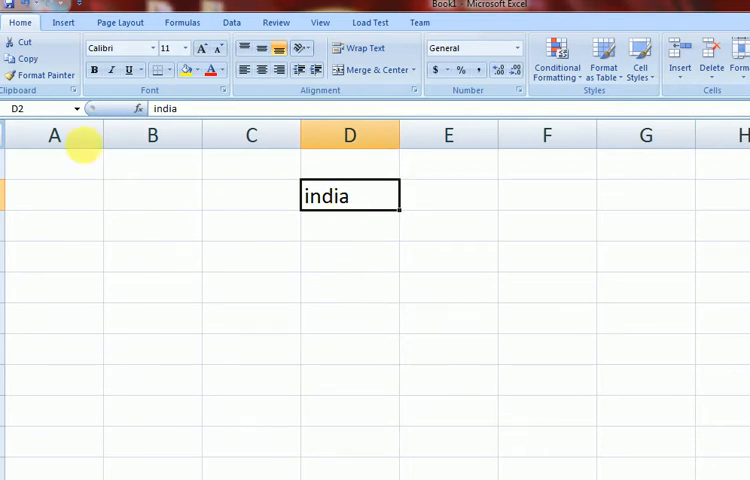
pyautogui.moveTo(344, 236)
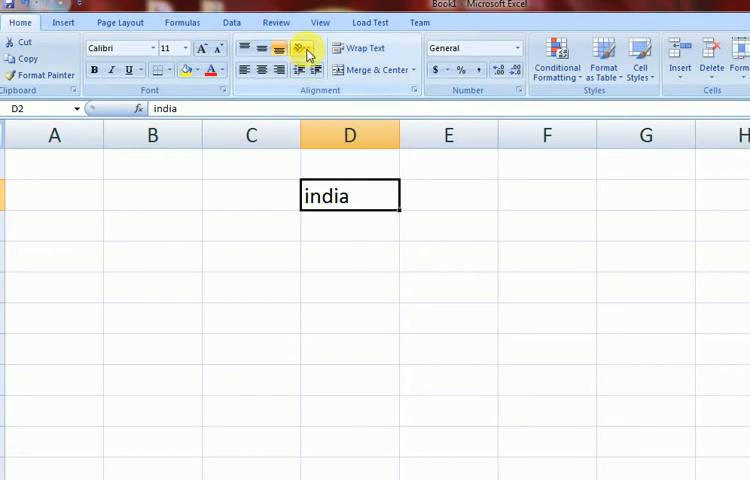
# Try Angle Counterclockwise and Angle Clockwise on 'india', then set it to Vertical Text
pyautogui.click(304, 48)
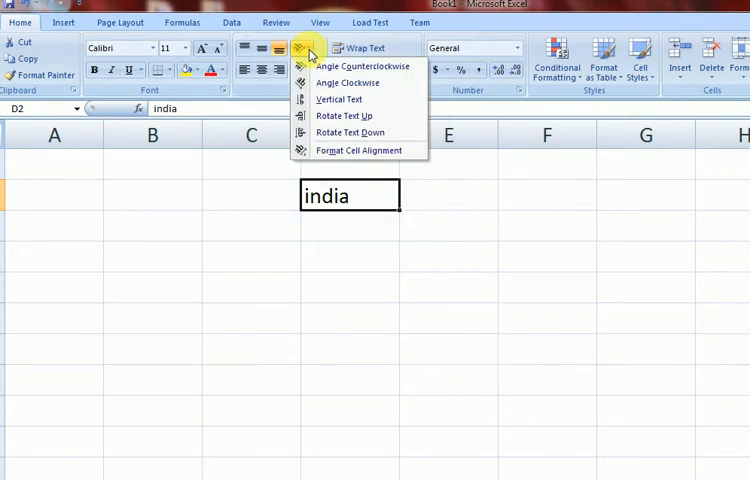
pyautogui.moveTo(364, 64)
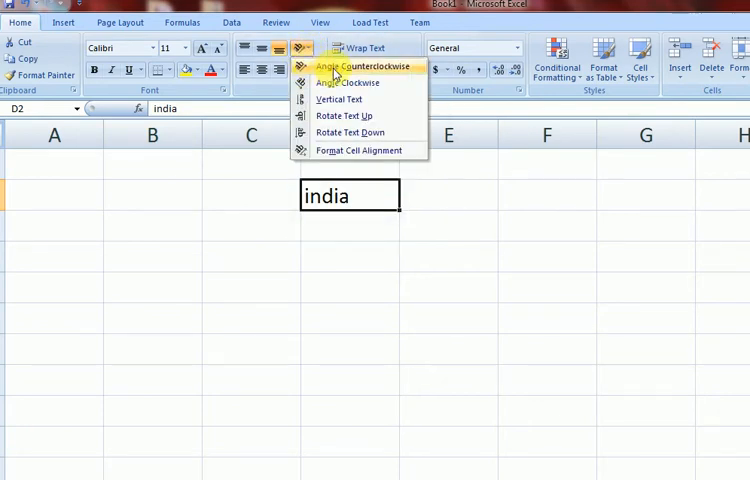
pyautogui.moveTo(398, 72)
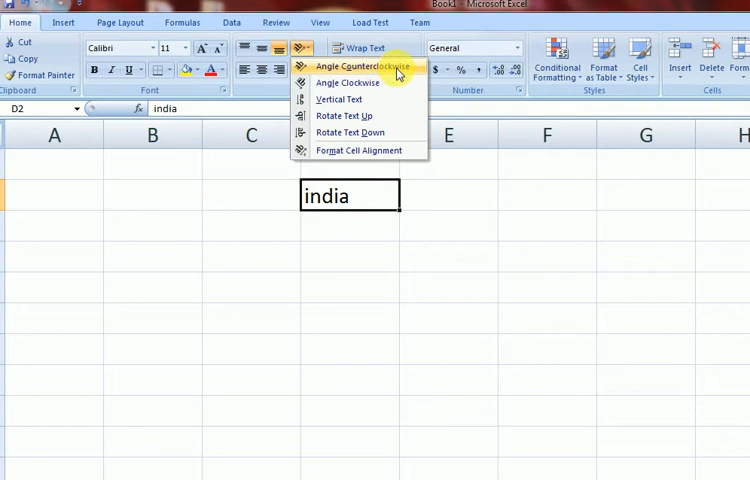
pyautogui.click(344, 64)
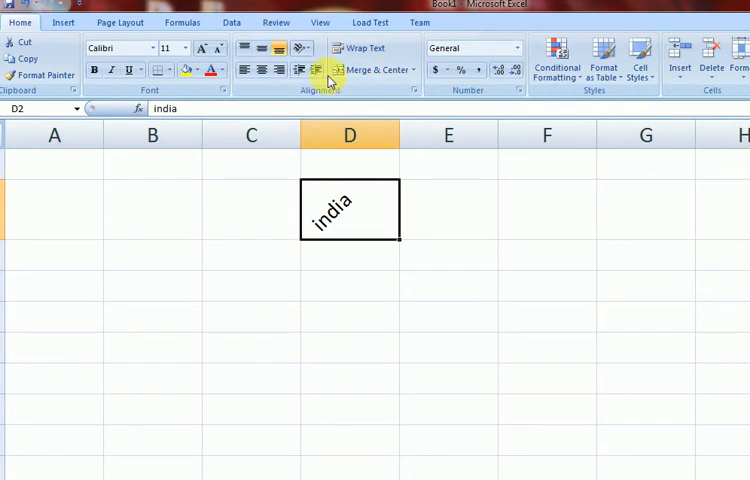
pyautogui.click(302, 48)
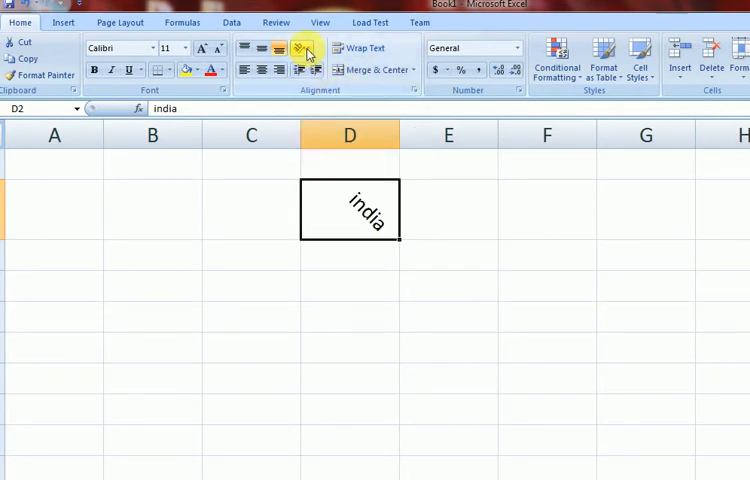
pyautogui.click(302, 48)
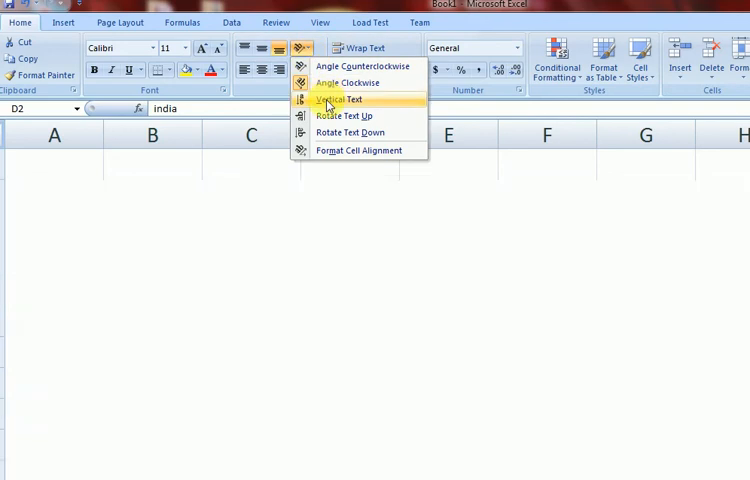
pyautogui.click(340, 100)
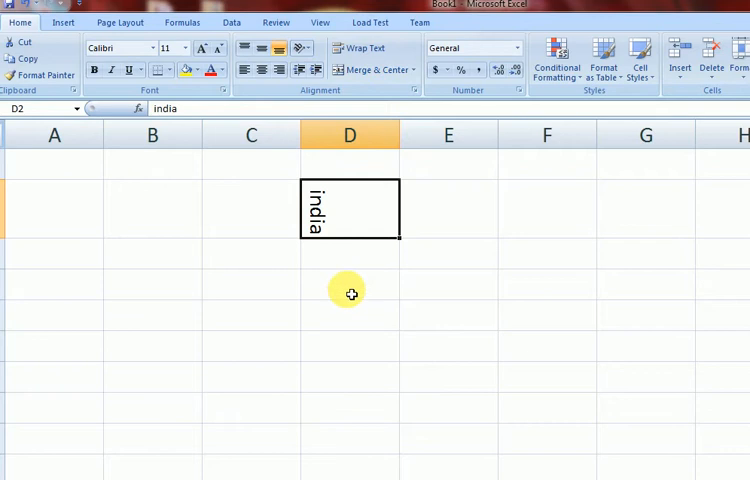
pyautogui.moveTo(540, 184)
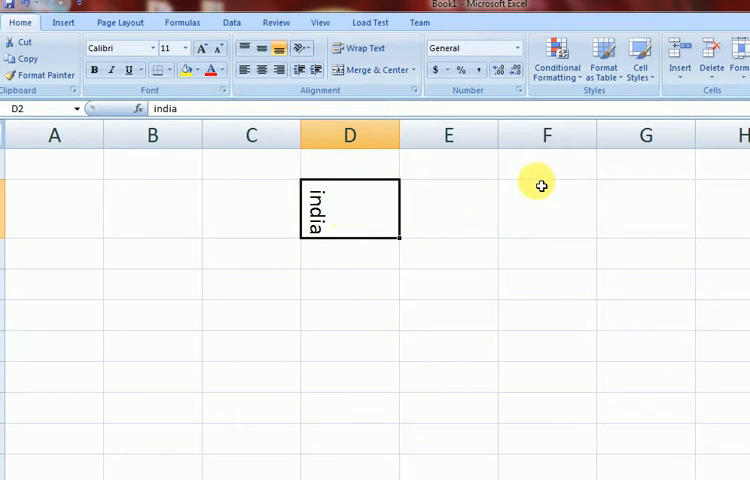
pyautogui.moveTo(742, 68)
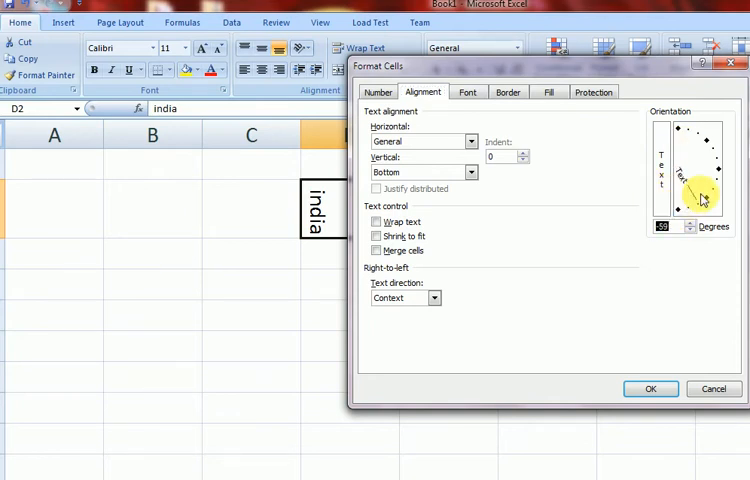
# Drag the Orientation dial so 'india' sits at about a 25-degree upward tilt
pyautogui.moveTo(700, 196); pyautogui.dragTo(678, 138)
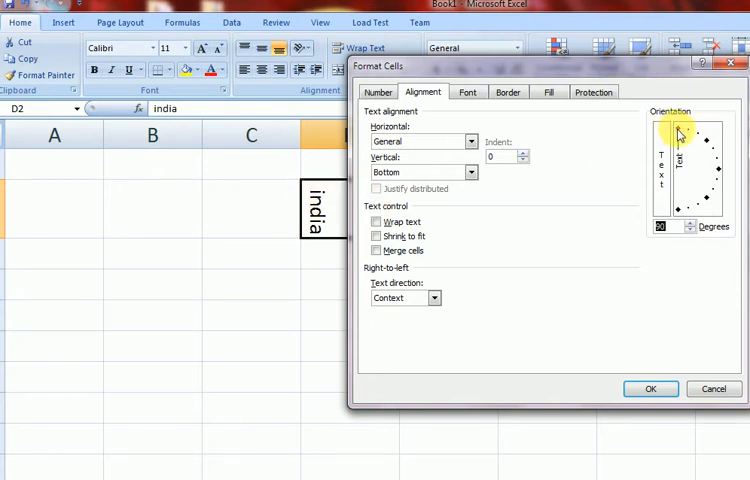
pyautogui.moveTo(680, 136); pyautogui.dragTo(708, 168)
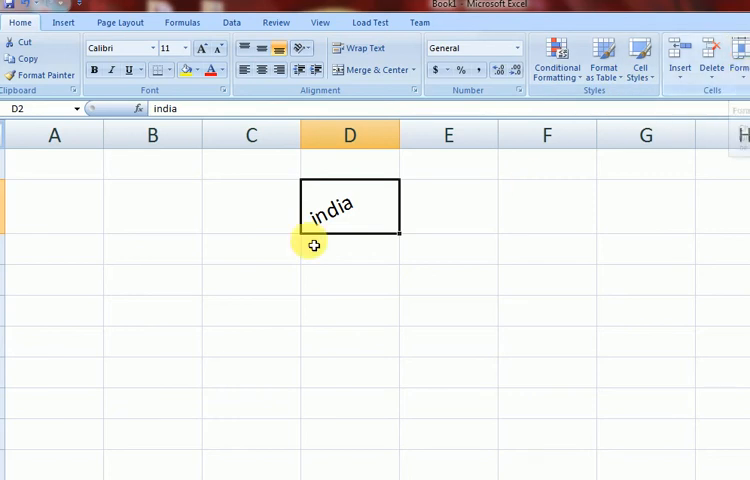
pyautogui.moveTo(308, 216)
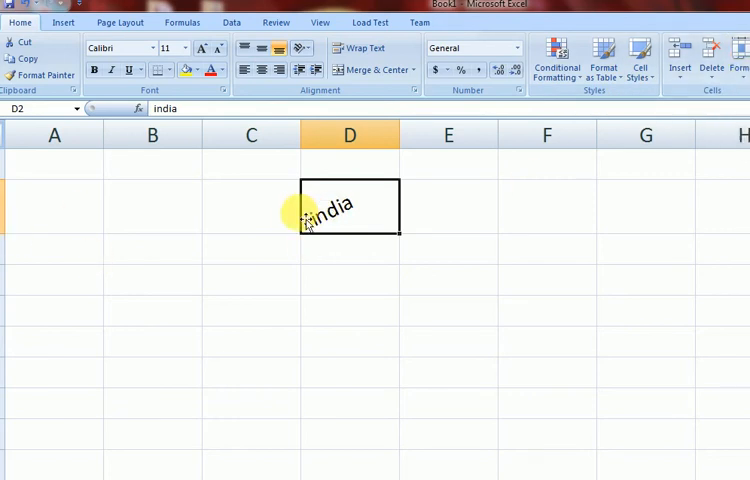
# Enter test text 'sdfdfd' in C2 and return to cell D2
pyautogui.click(252, 204)
pyautogui.write('sdfdfd')
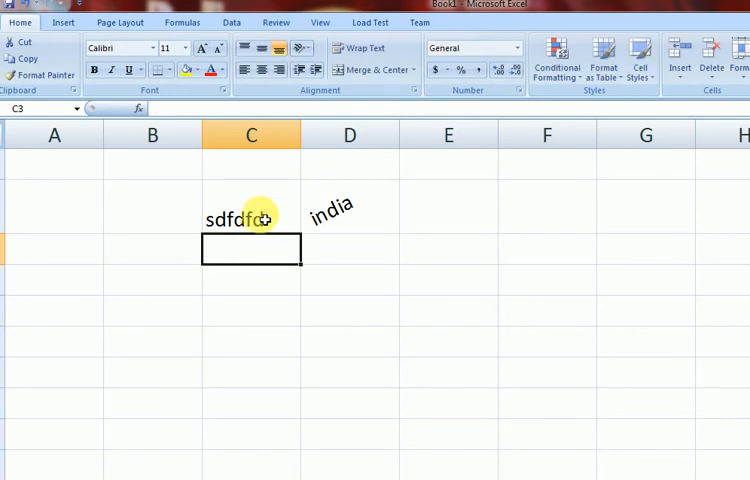
pyautogui.click(348, 208)
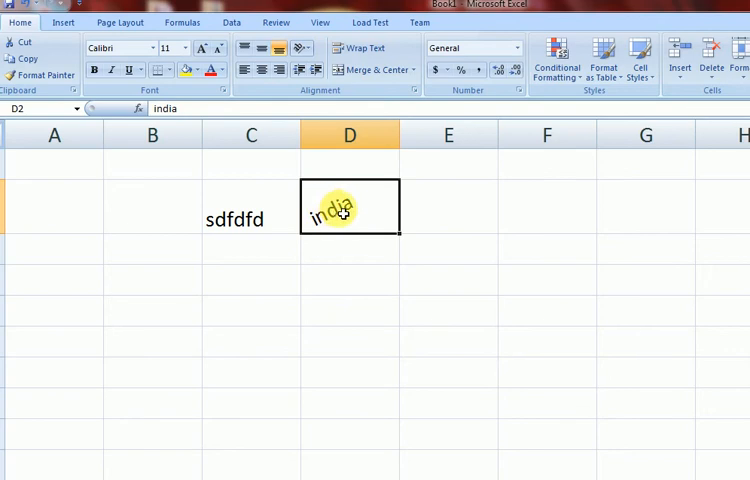
pyautogui.moveTo(610, 182)
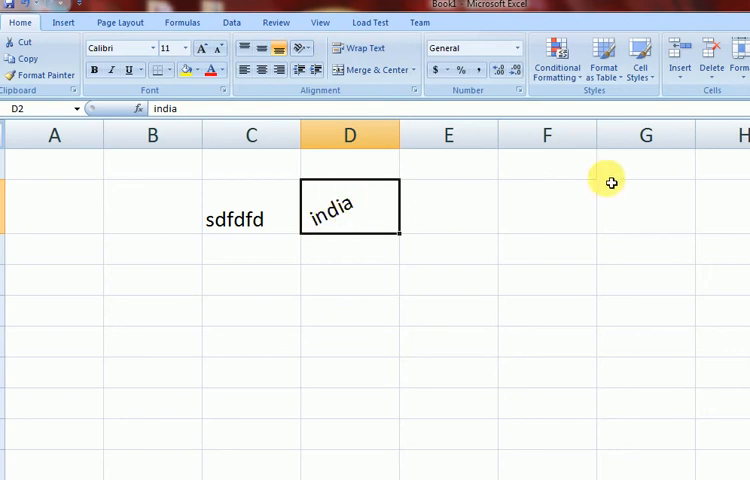
pyautogui.moveTo(418, 208)
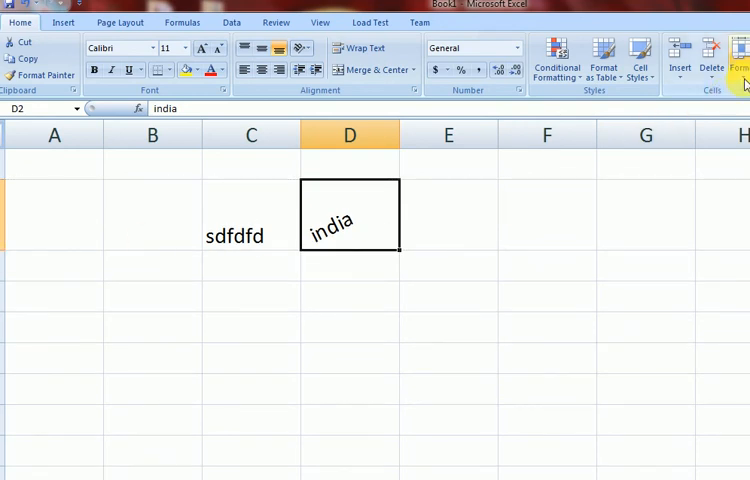
# In Format Cells Alignment, set Vertical to Center for D2, then change it to Top
pyautogui.click(740, 56)
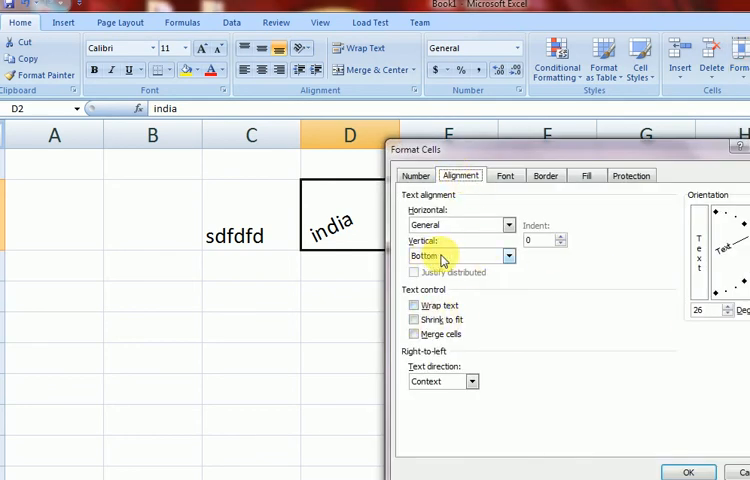
pyautogui.moveTo(496, 256)
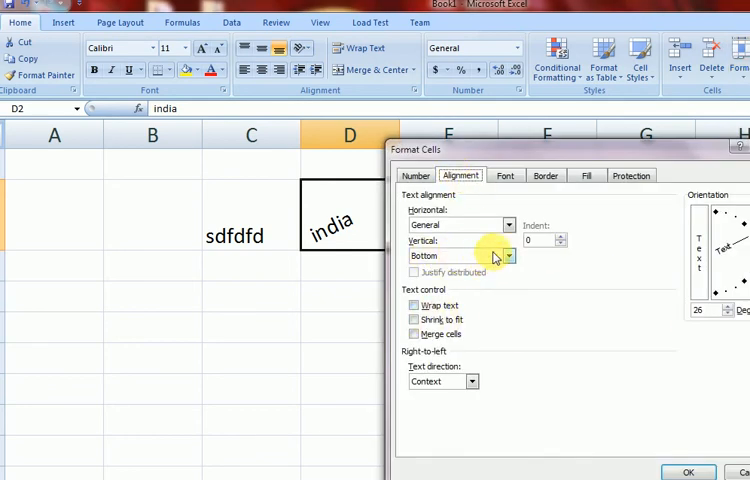
pyautogui.moveTo(456, 234)
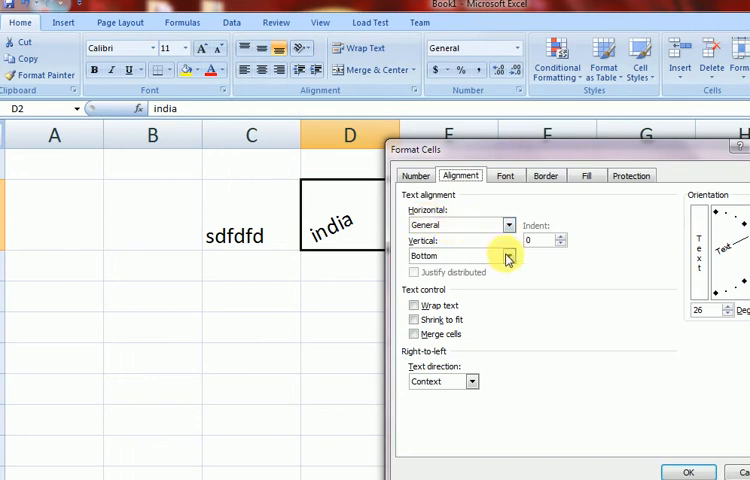
pyautogui.click(508, 256)
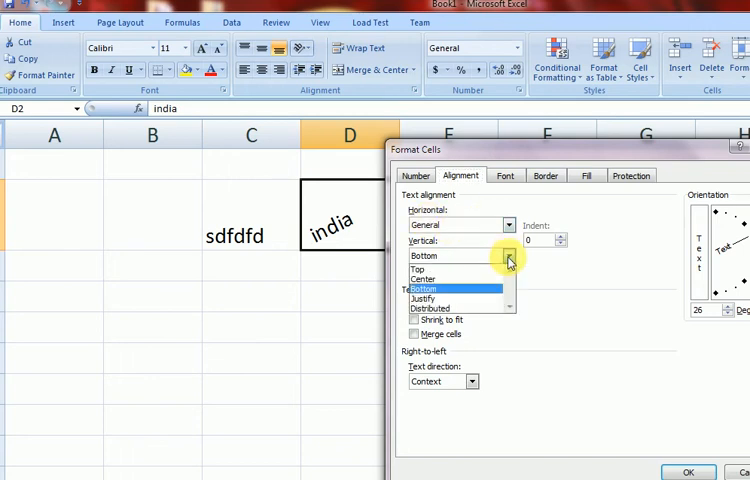
pyautogui.moveTo(452, 268)
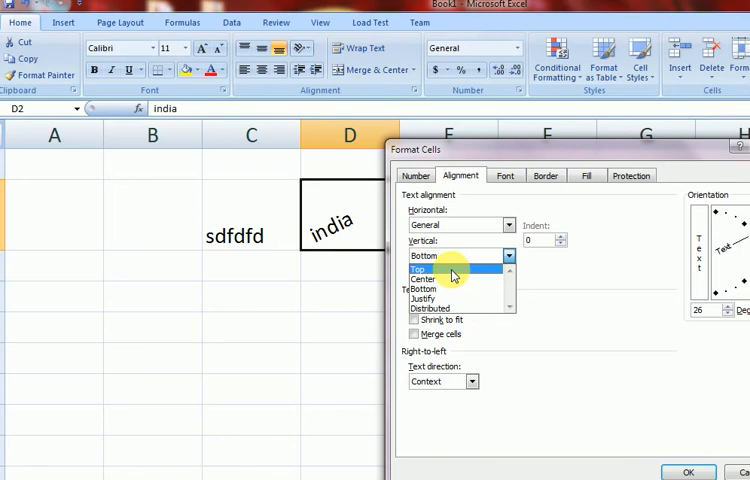
pyautogui.click(422, 278)
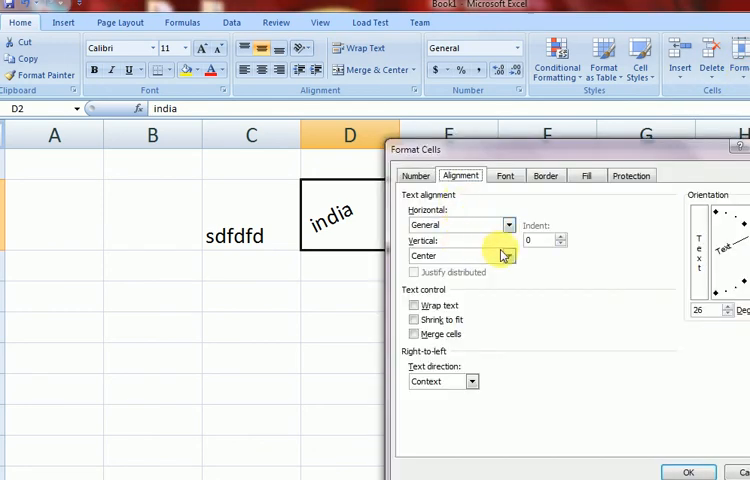
pyautogui.click(508, 256)
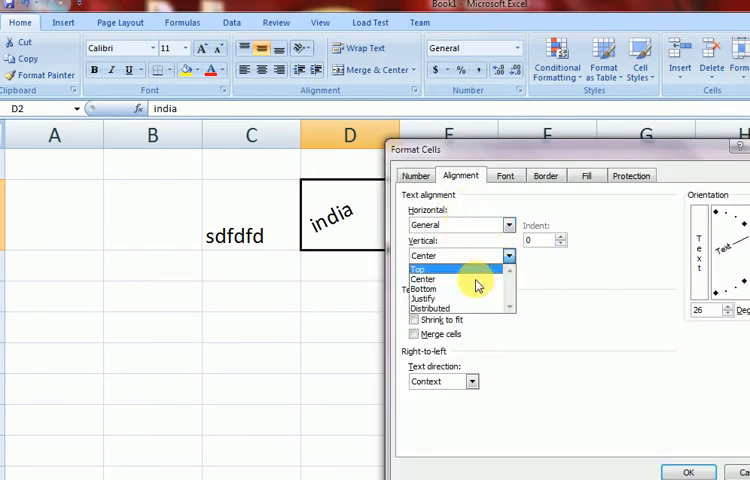
pyautogui.moveTo(450, 308)
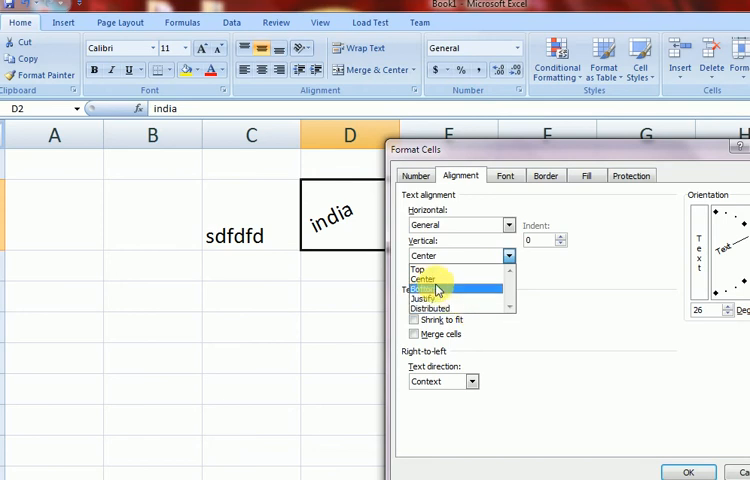
pyautogui.click(420, 268)
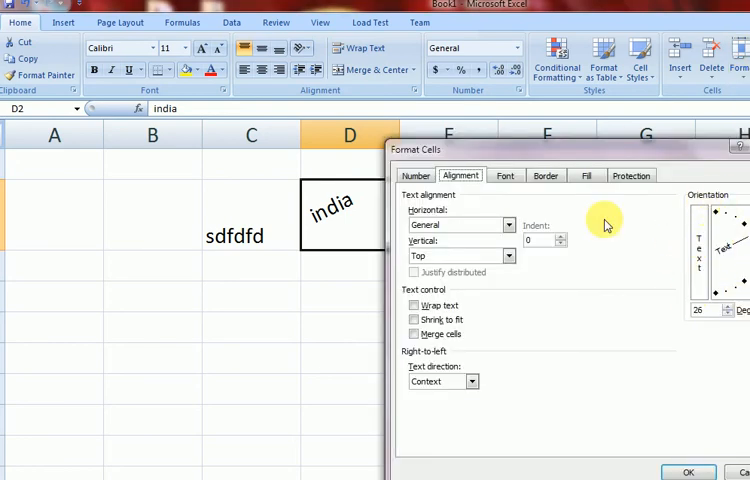
pyautogui.moveTo(392, 222)
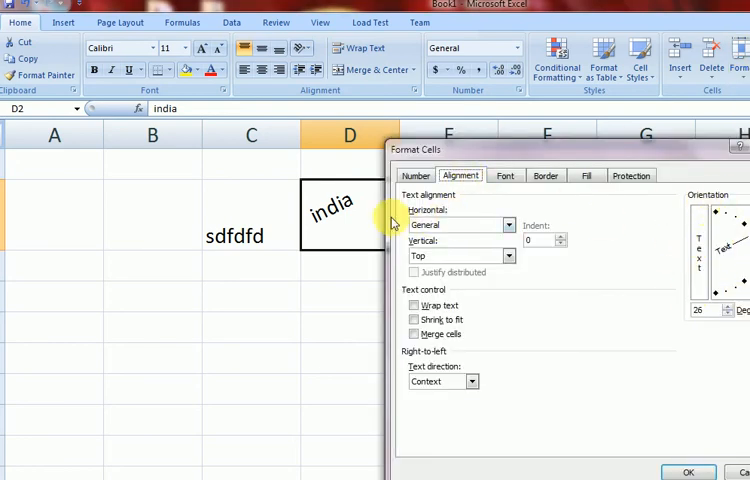
pyautogui.moveTo(460, 256)
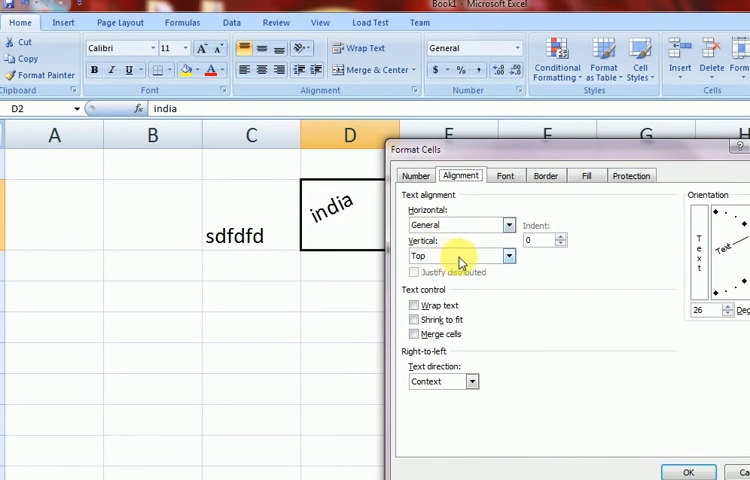
# Set Vertical alignment to Center then Bottom, and move on to the Horizontal choices
pyautogui.click(508, 256)
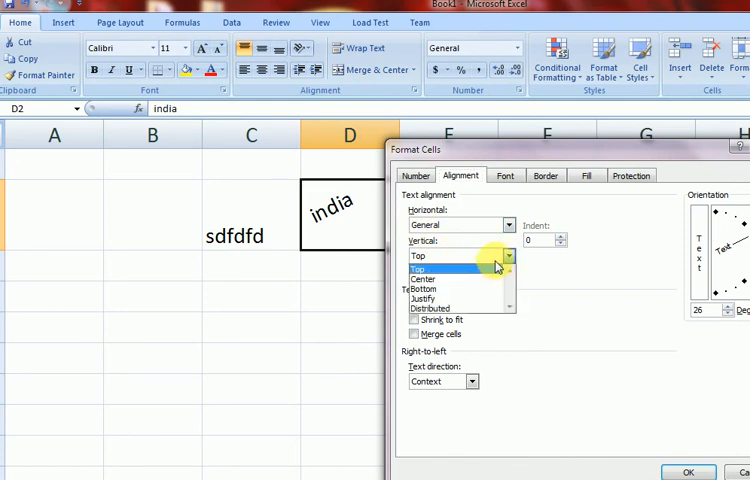
pyautogui.moveTo(462, 288)
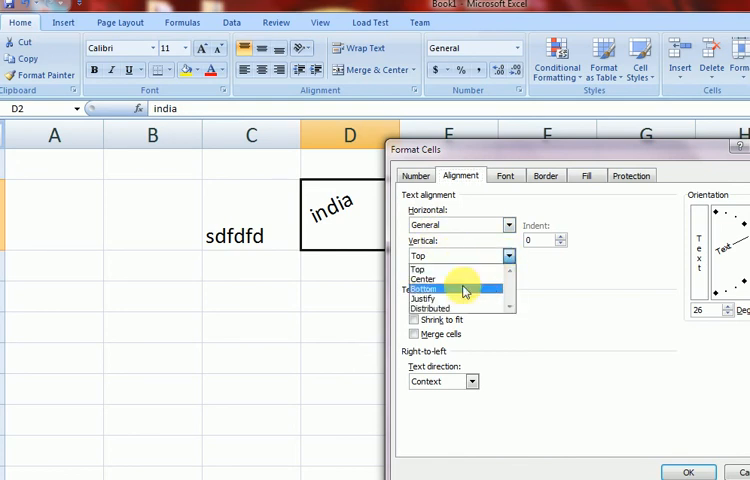
pyautogui.click(422, 280)
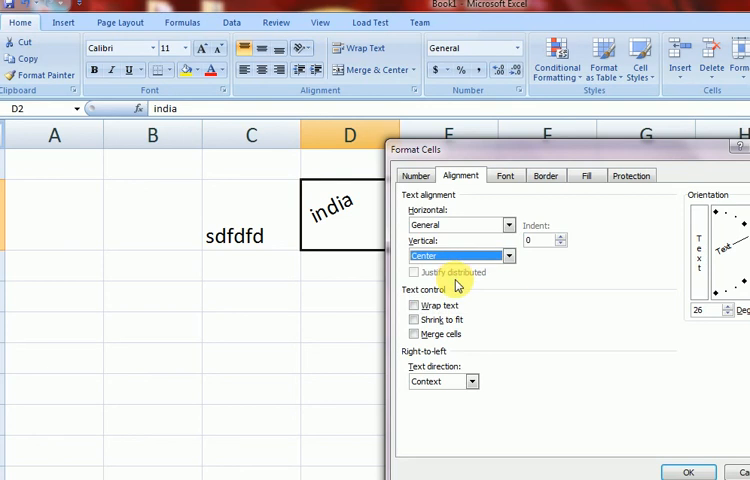
pyautogui.click(508, 256)
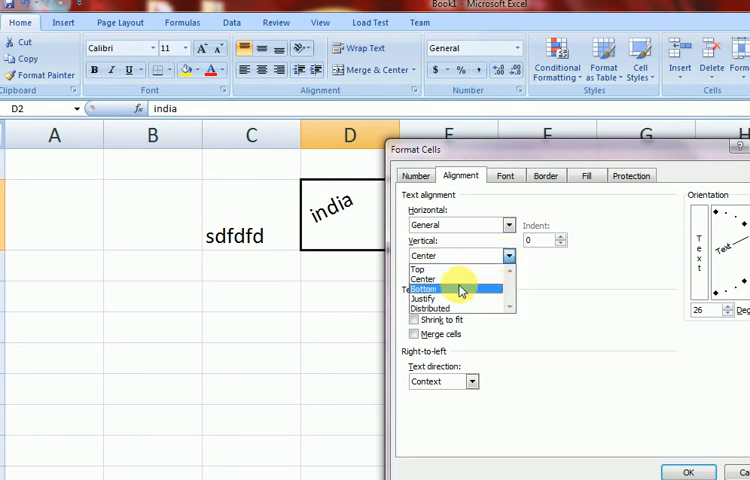
pyautogui.click(440, 288)
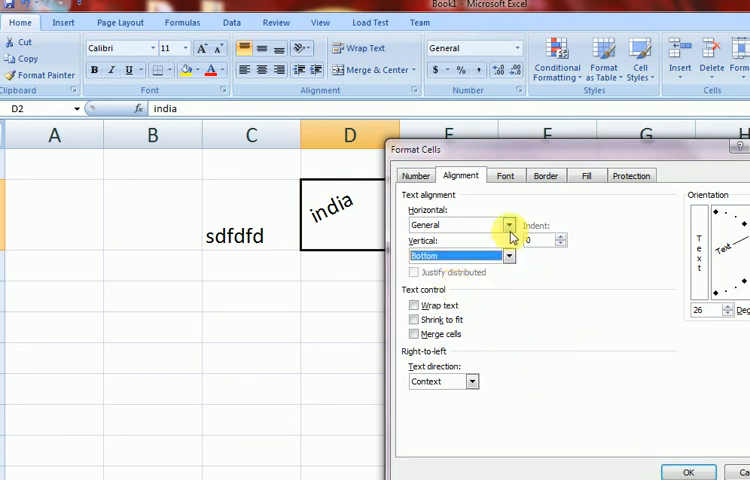
pyautogui.click(508, 224)
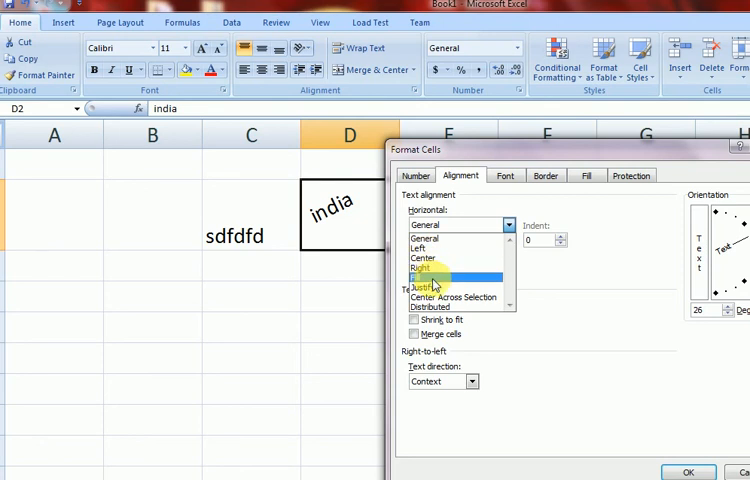
pyautogui.moveTo(422, 258)
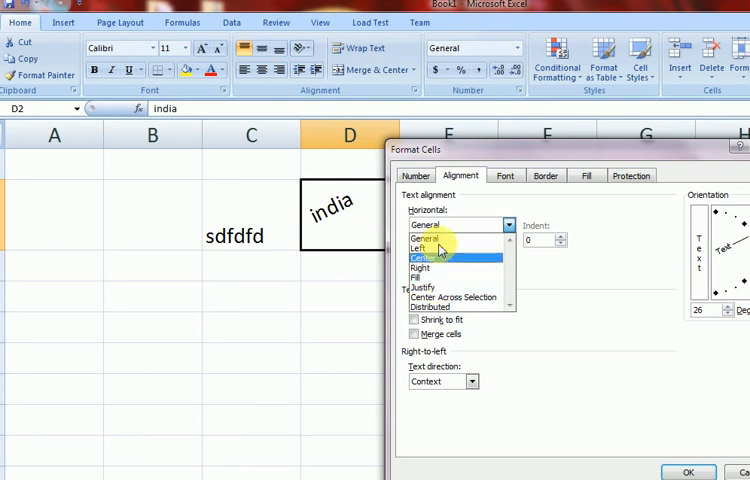
pyautogui.moveTo(430, 276)
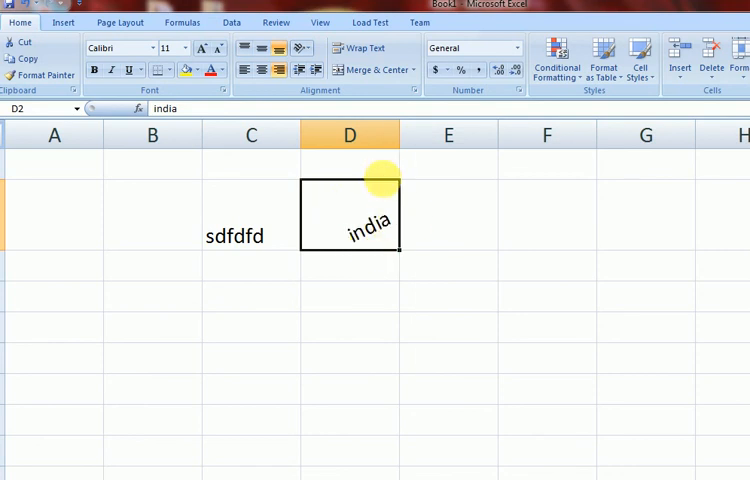
pyautogui.moveTo(350, 240)
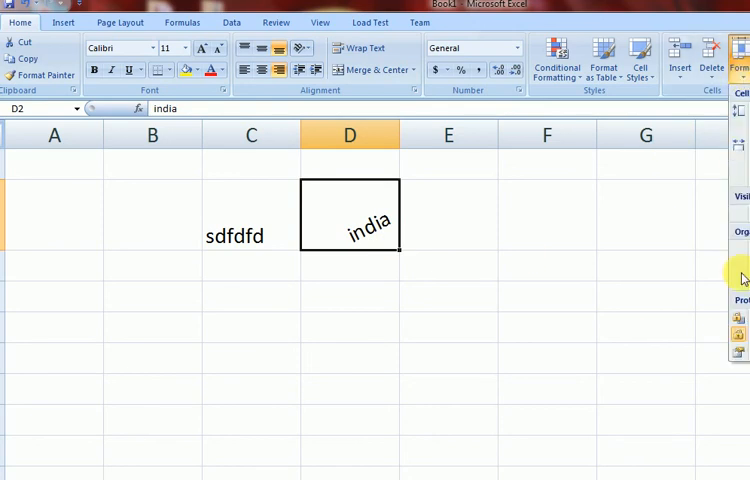
pyautogui.moveTo(740, 358)
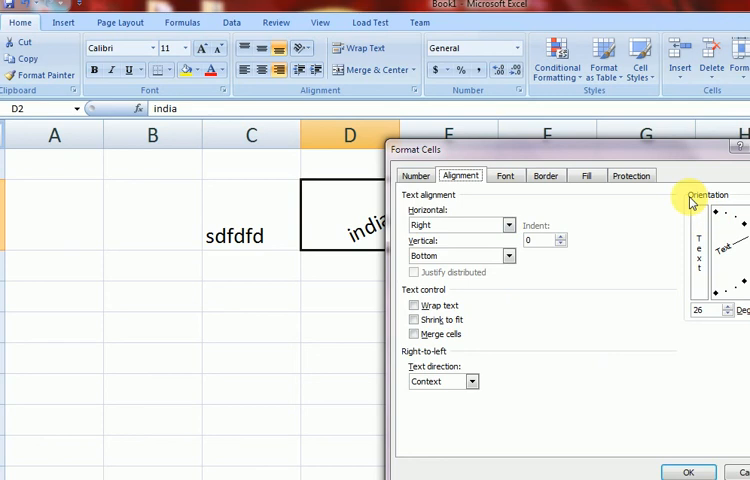
pyautogui.moveTo(620, 452)
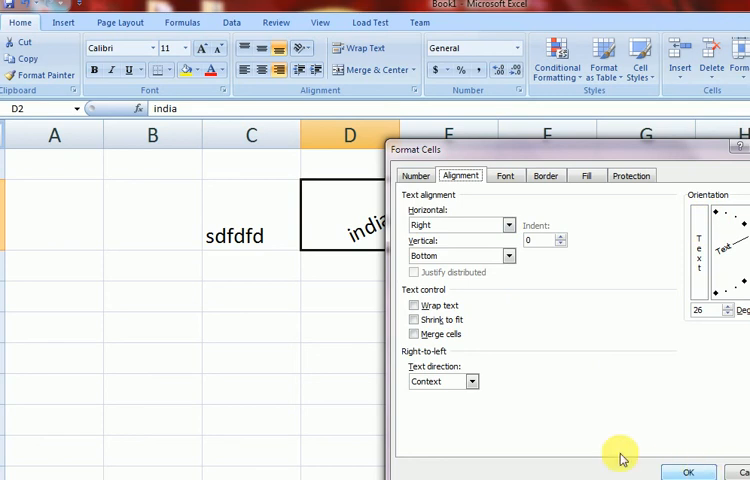
pyautogui.moveTo(592, 156)
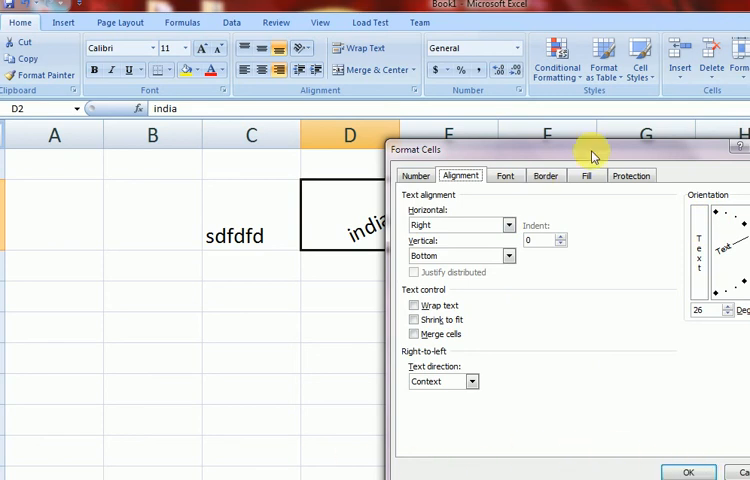